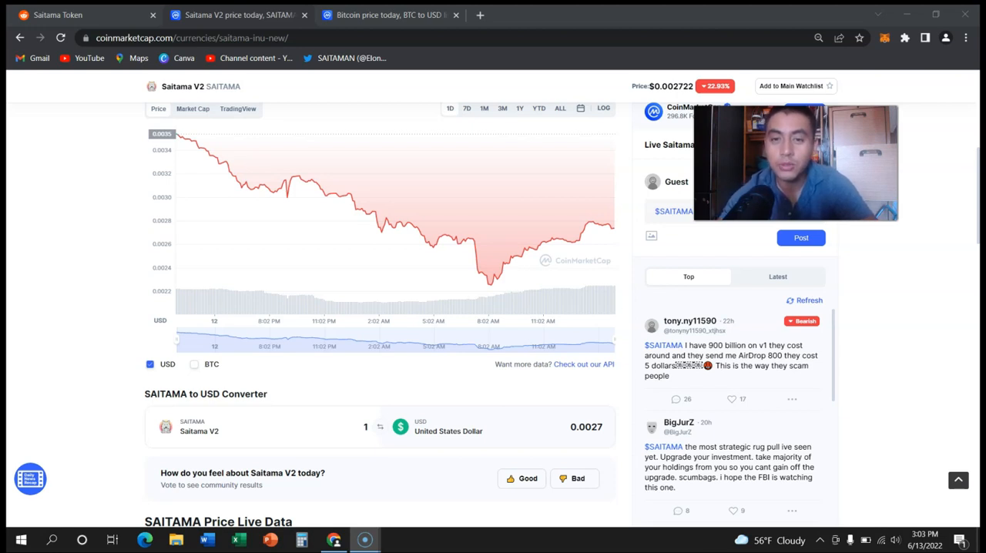
pyautogui.moveTo(148, 290)
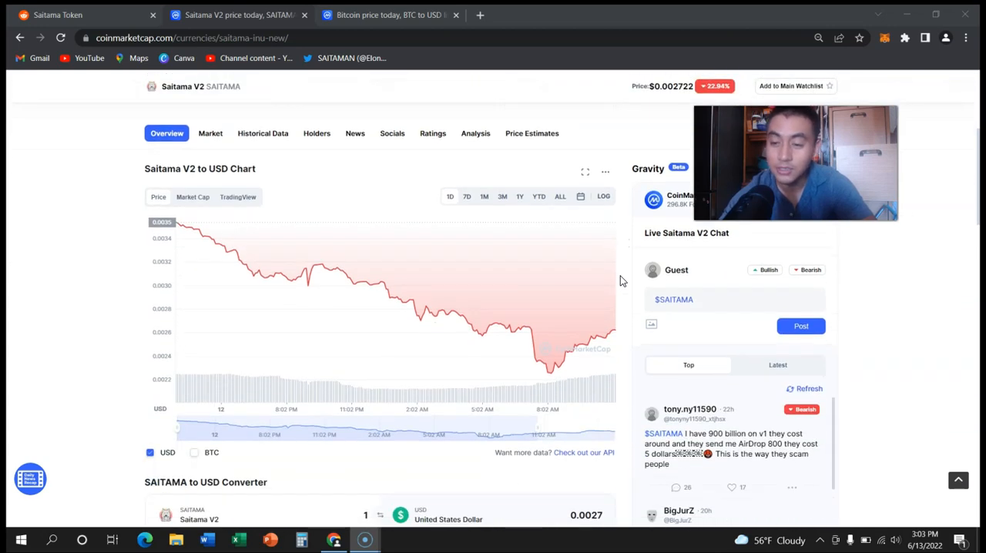
pyautogui.moveTo(630, 199)
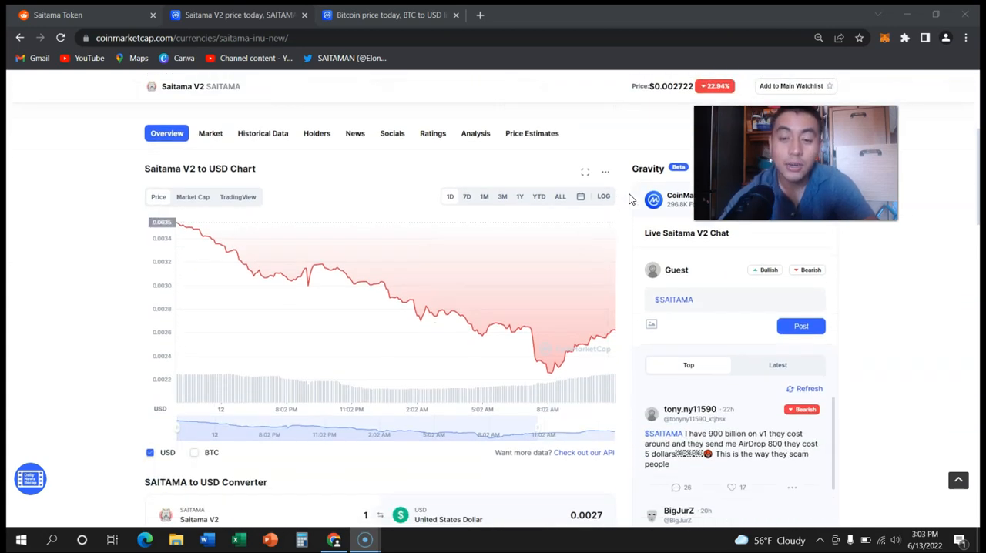
# Switch to the Bitcoin tab and review its ~$23,087 price, 15.5% drop and market cap overview.
pyautogui.scroll(3)
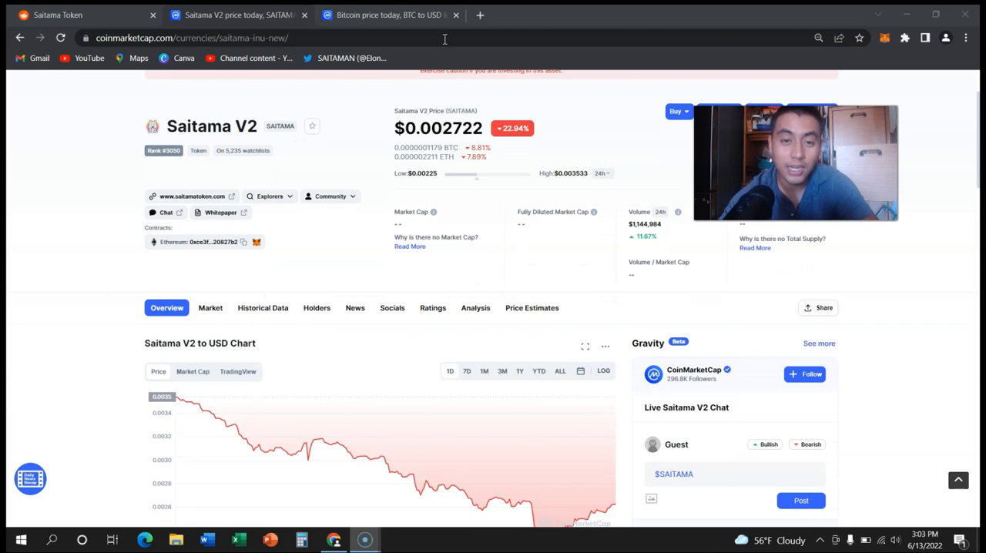
pyautogui.click(386, 15)
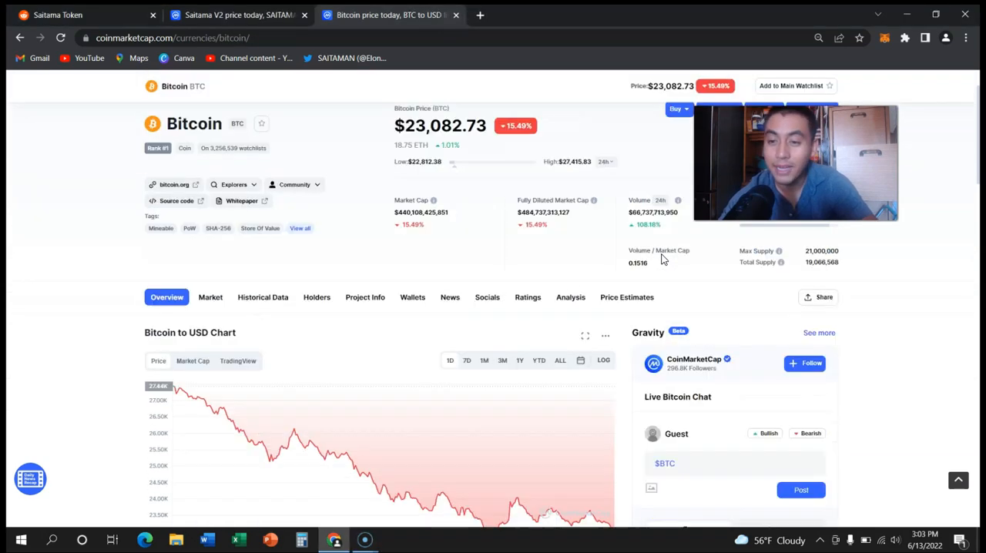
pyautogui.scroll(3)
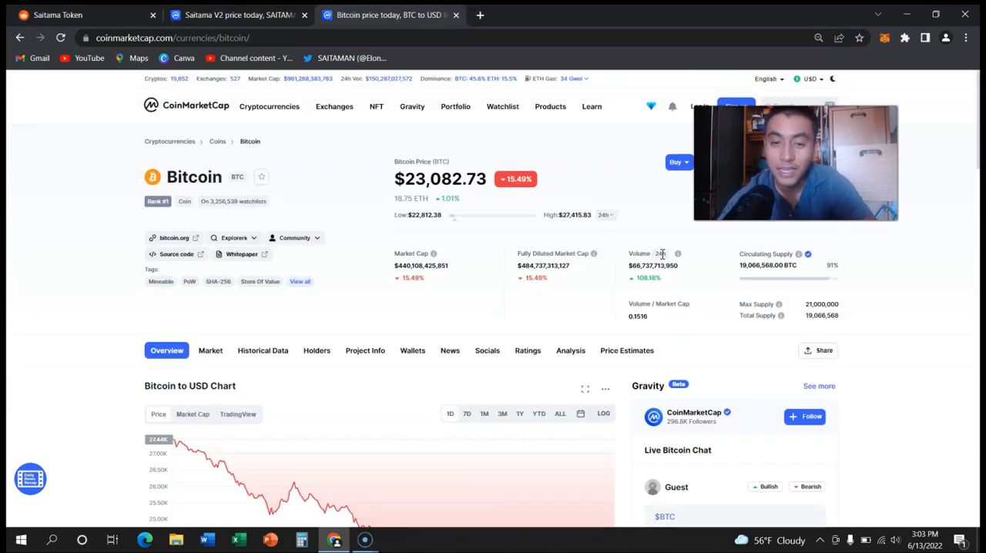
pyautogui.scroll(-3)
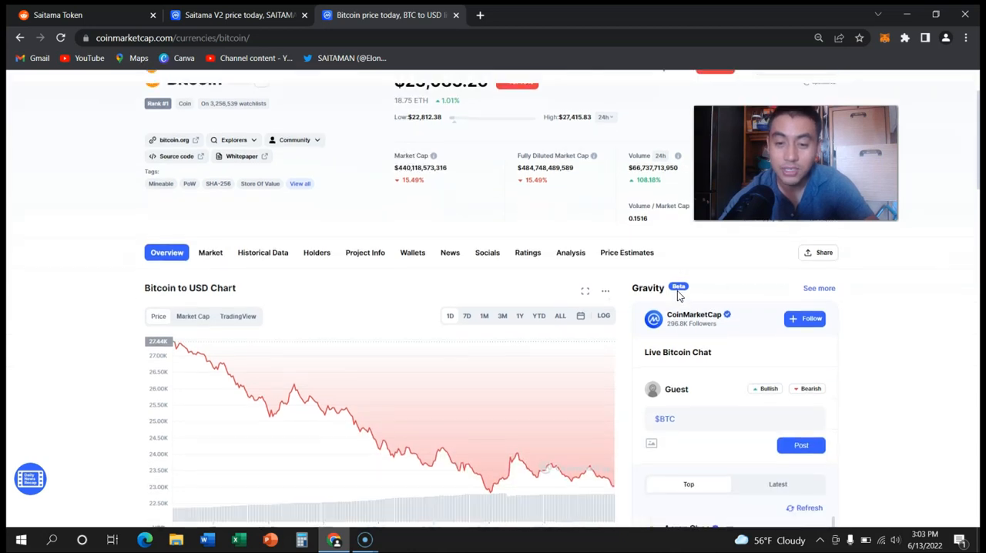
pyautogui.scroll(3)
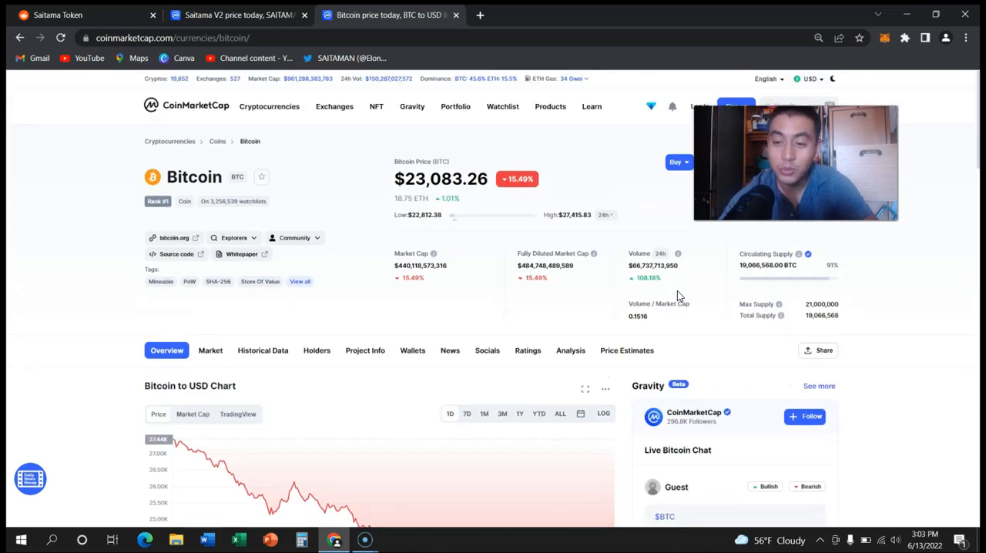
pyautogui.moveTo(428, 173)
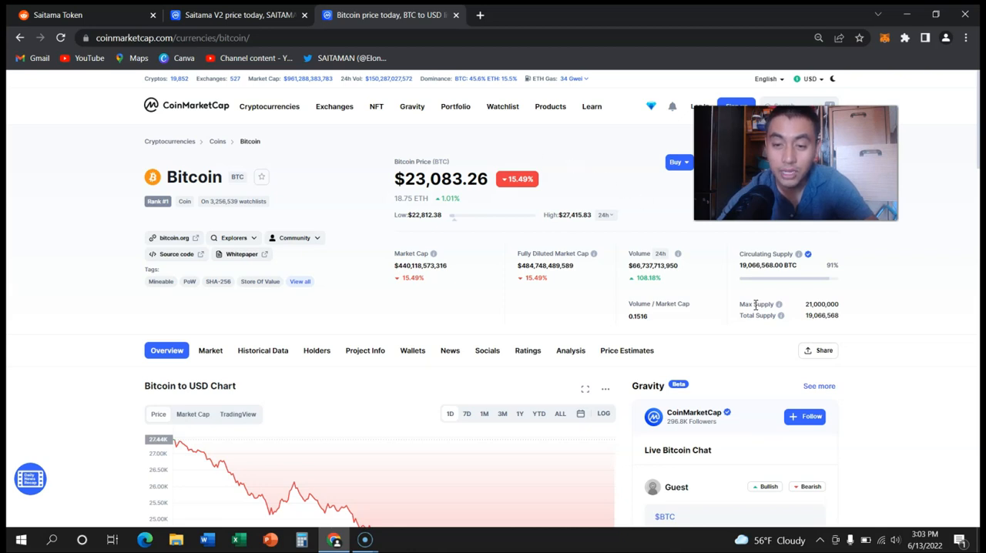
pyautogui.moveTo(653, 219)
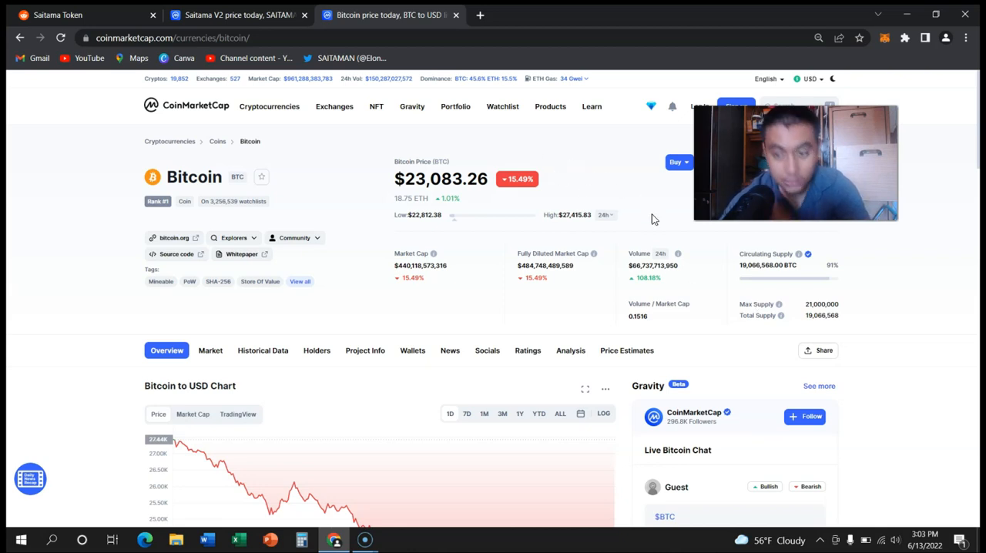
pyautogui.moveTo(522, 172)
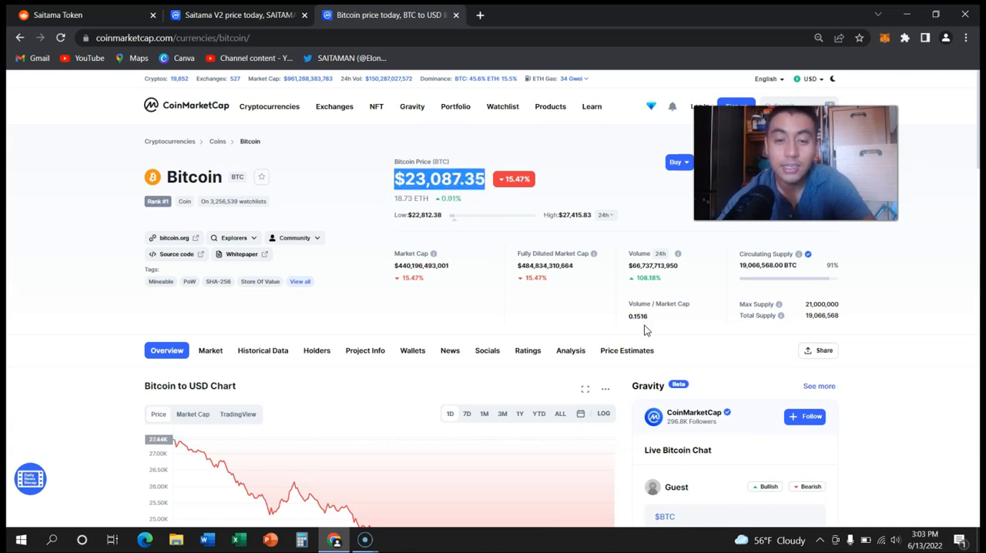
pyautogui.scroll(-3)
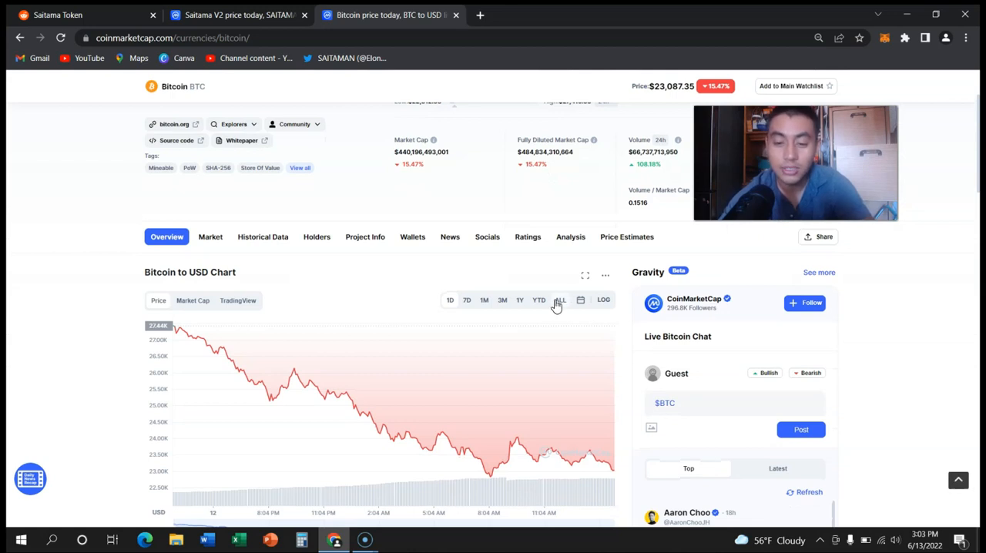
# View Bitcoin's ALL-time price chart, then return to the Saitama V2 page at $0.002733.
pyautogui.click(560, 299)
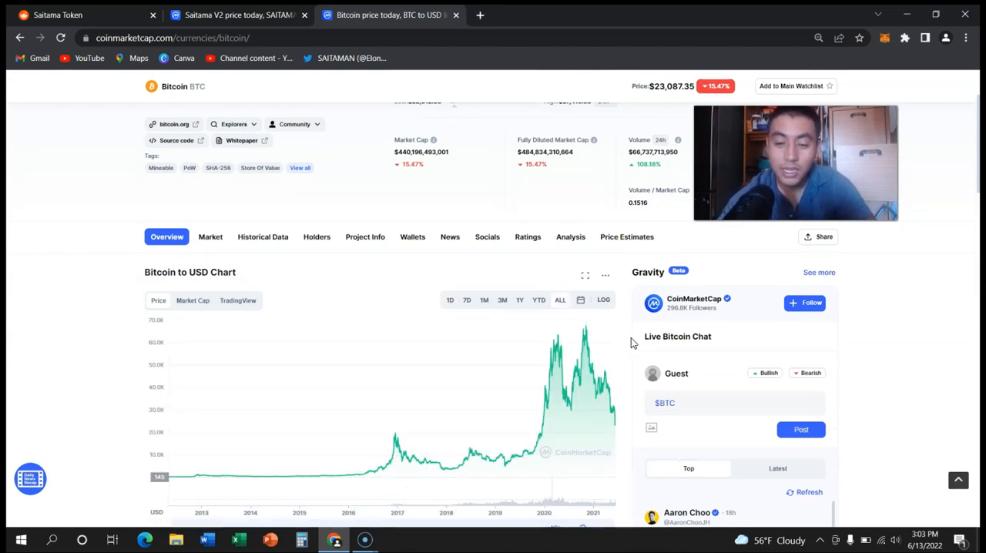
pyautogui.scroll(-3)
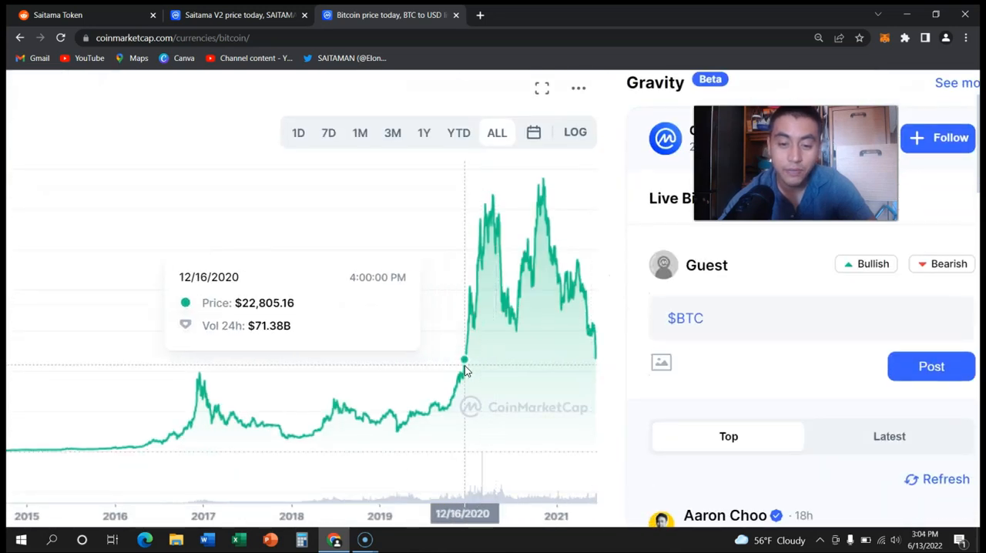
pyautogui.moveTo(499, 249)
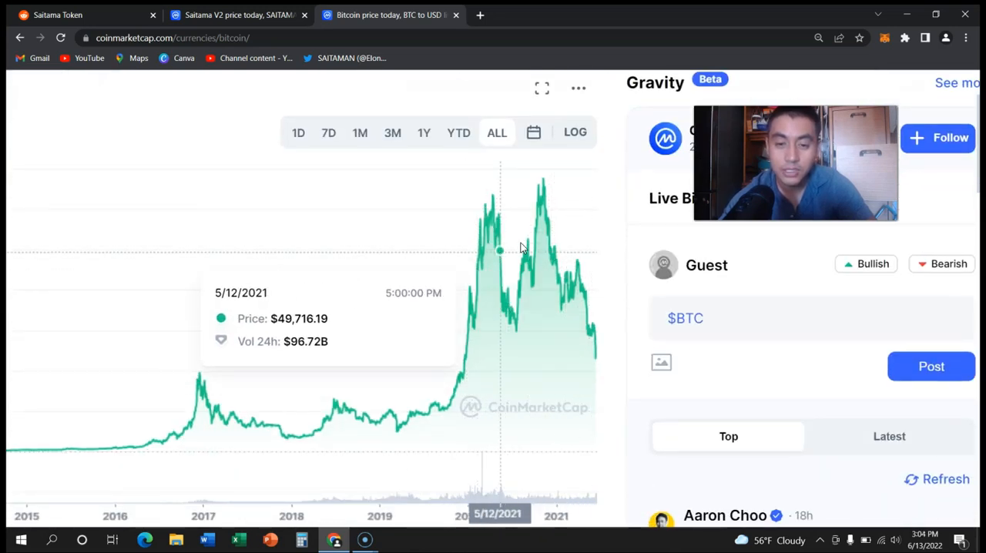
pyautogui.moveTo(450, 408)
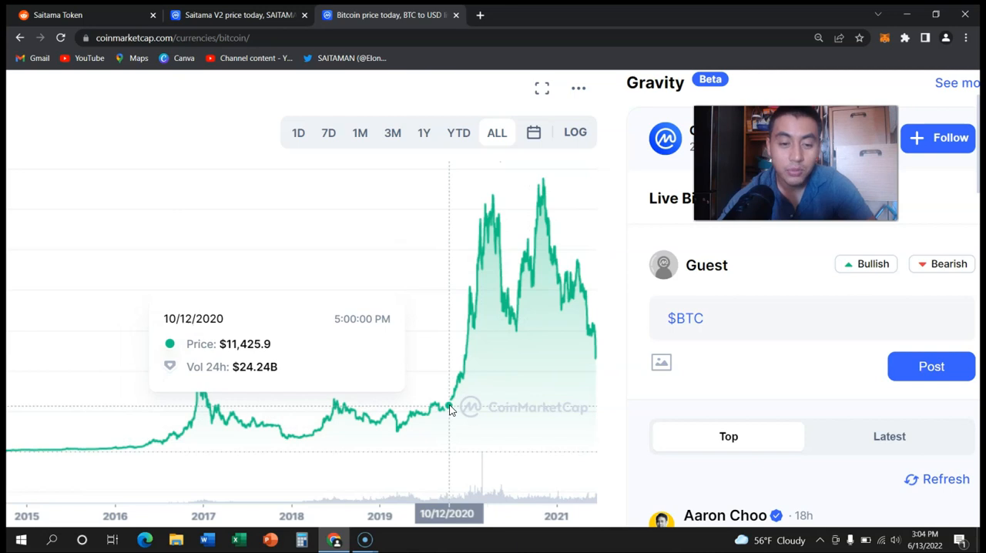
pyautogui.moveTo(447, 407)
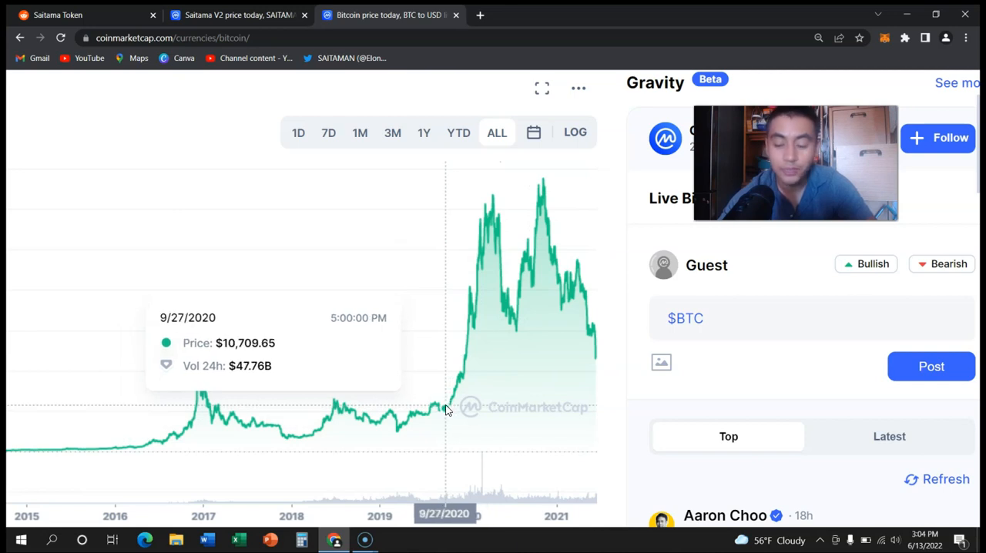
pyautogui.moveTo(449, 410)
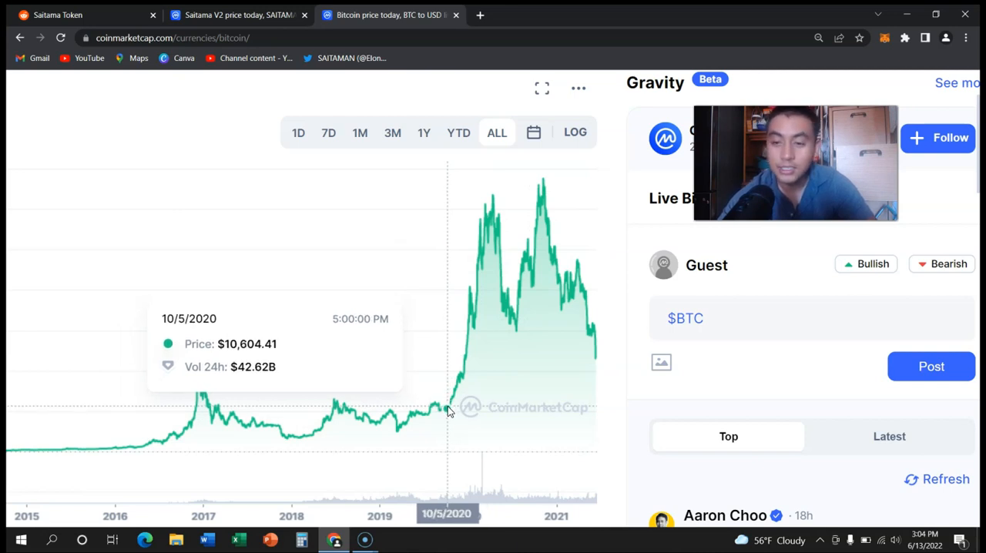
pyautogui.moveTo(450, 409)
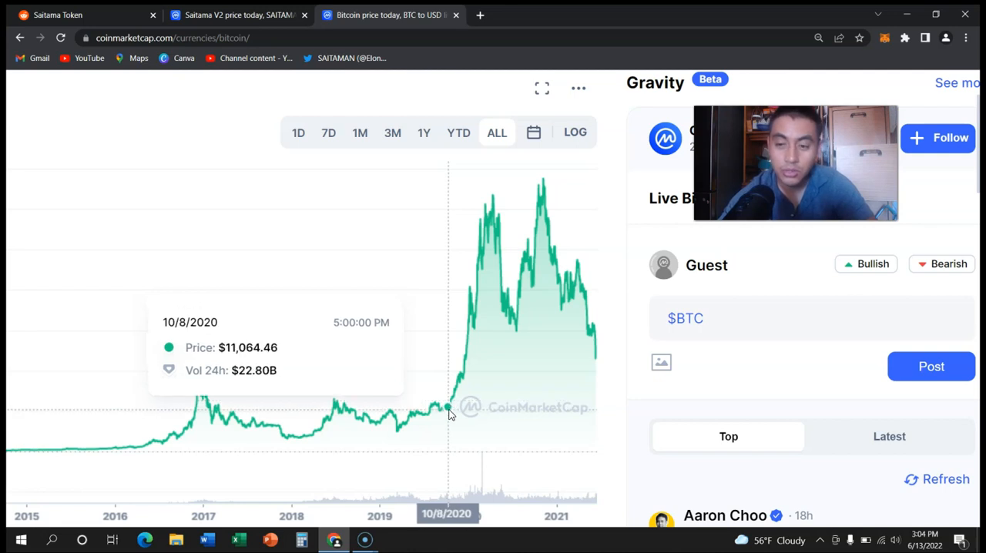
pyautogui.moveTo(465, 410)
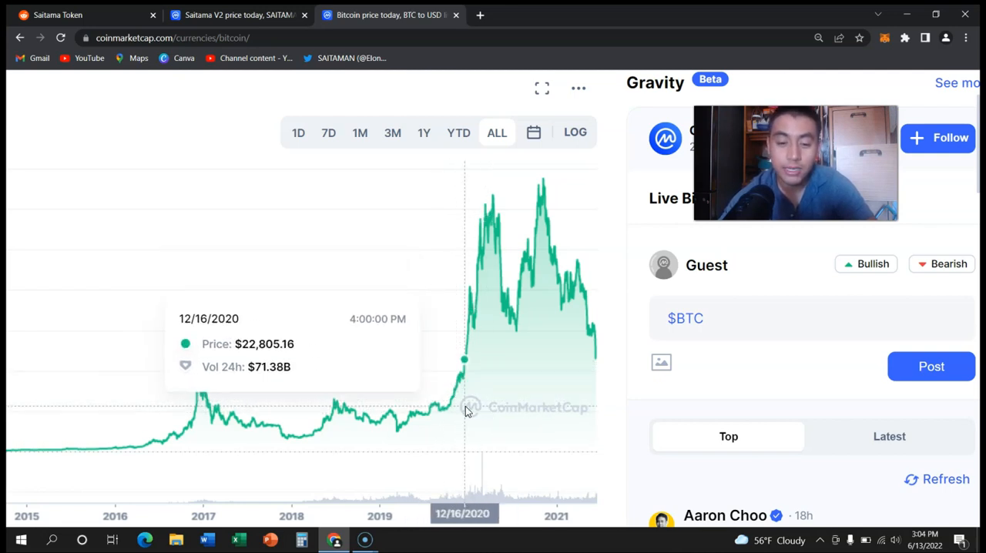
pyautogui.moveTo(400, 394)
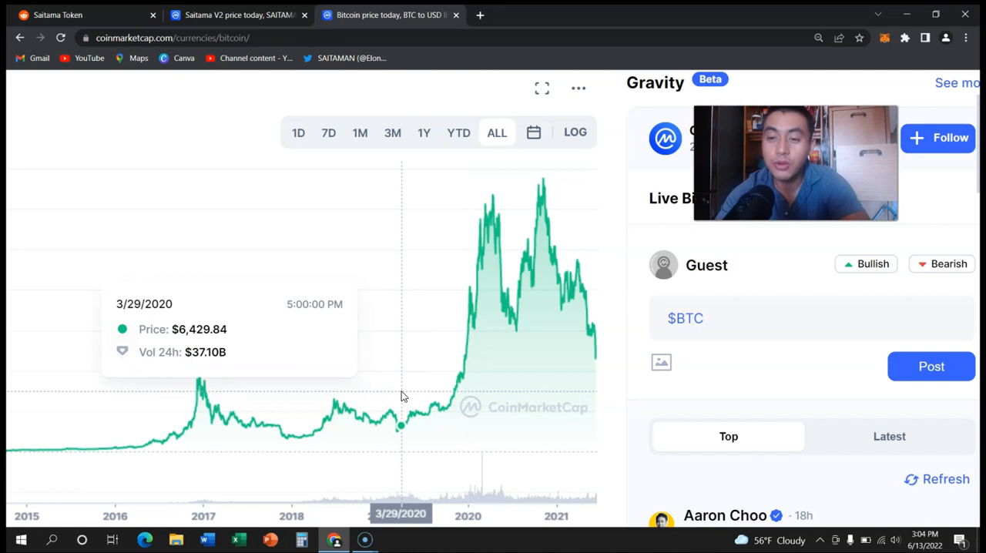
pyautogui.moveTo(450, 404)
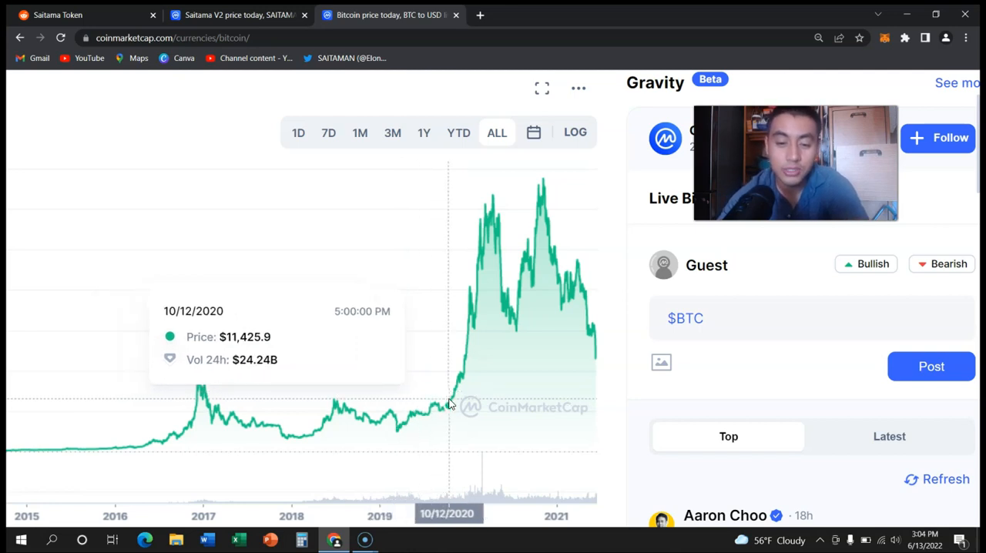
pyautogui.moveTo(450, 408)
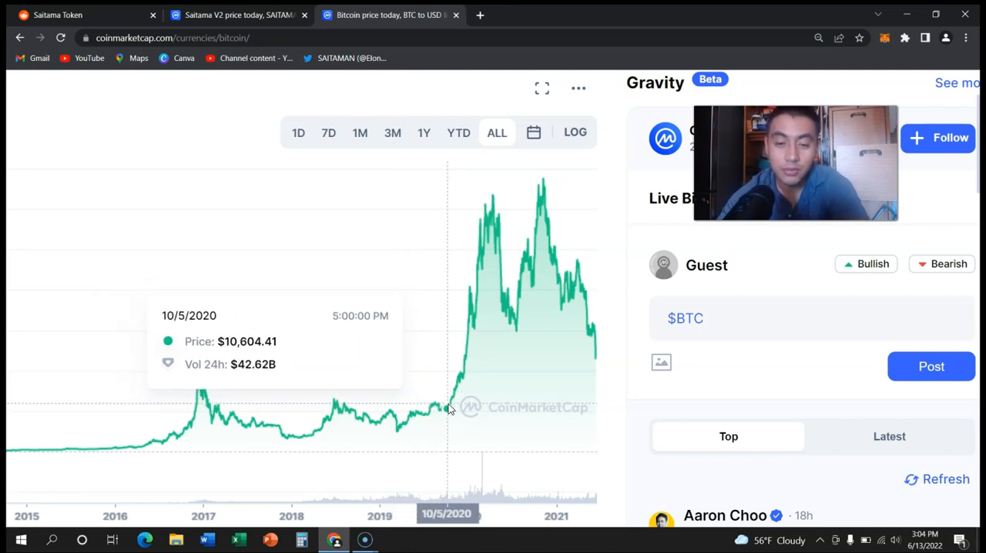
pyautogui.moveTo(499, 222)
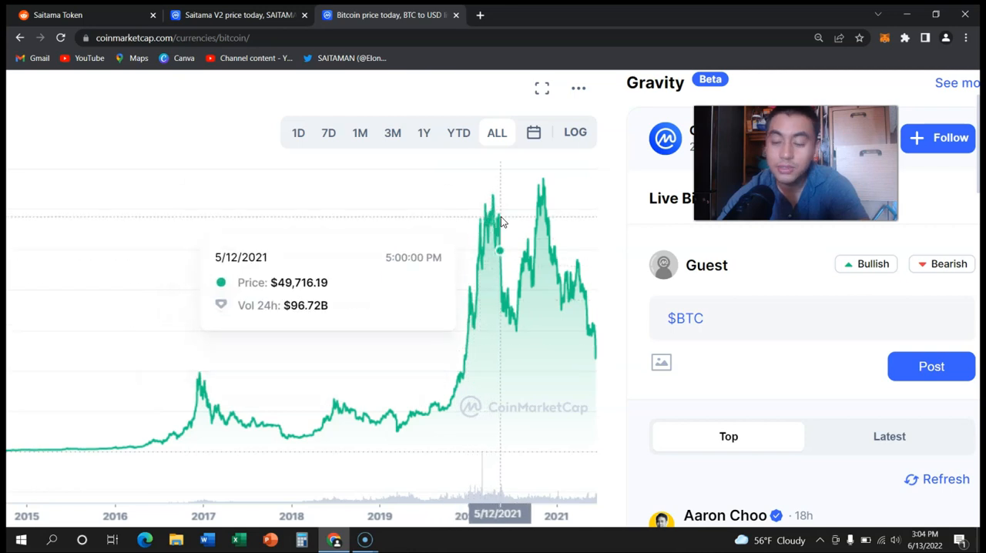
pyautogui.moveTo(512, 315)
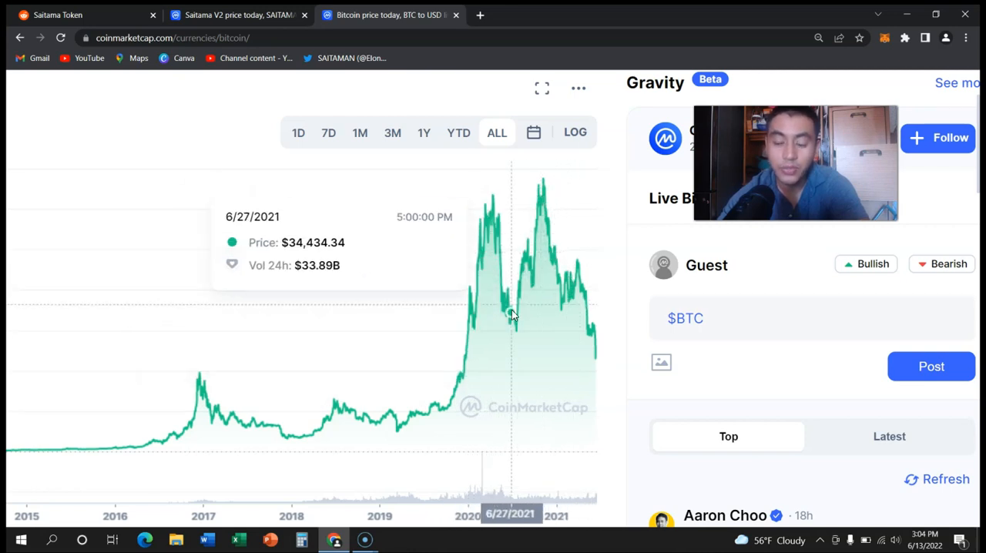
pyautogui.click(239, 15)
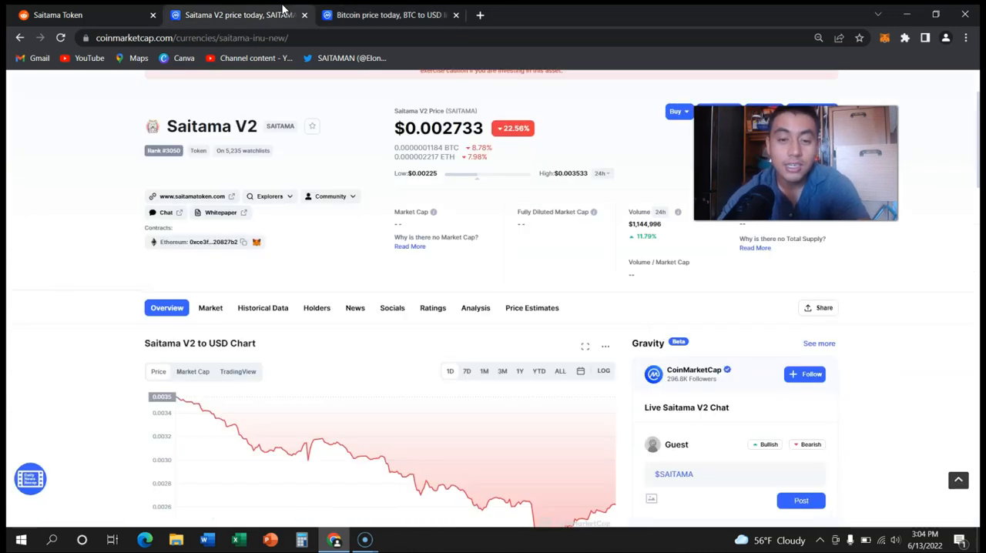
pyautogui.scroll(3)
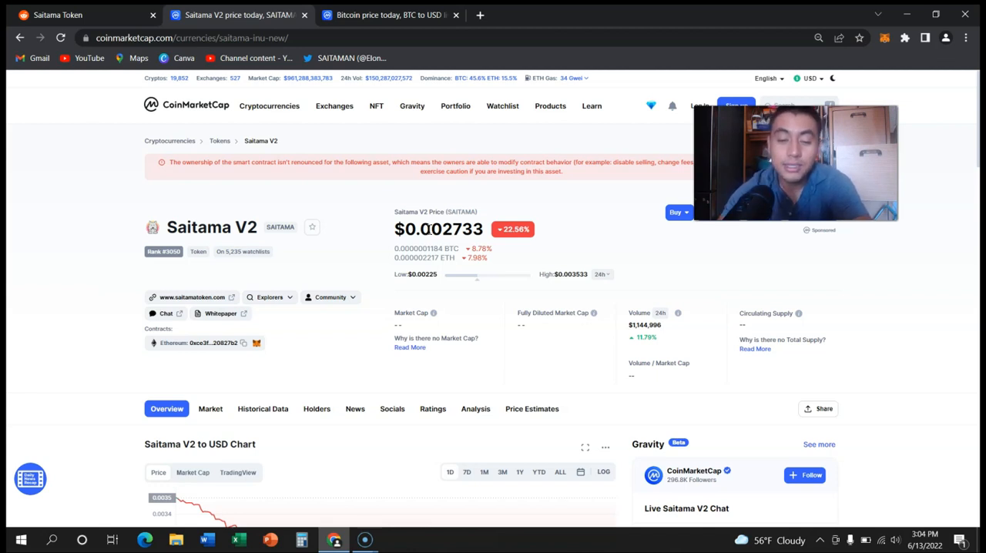
pyautogui.scroll(-3)
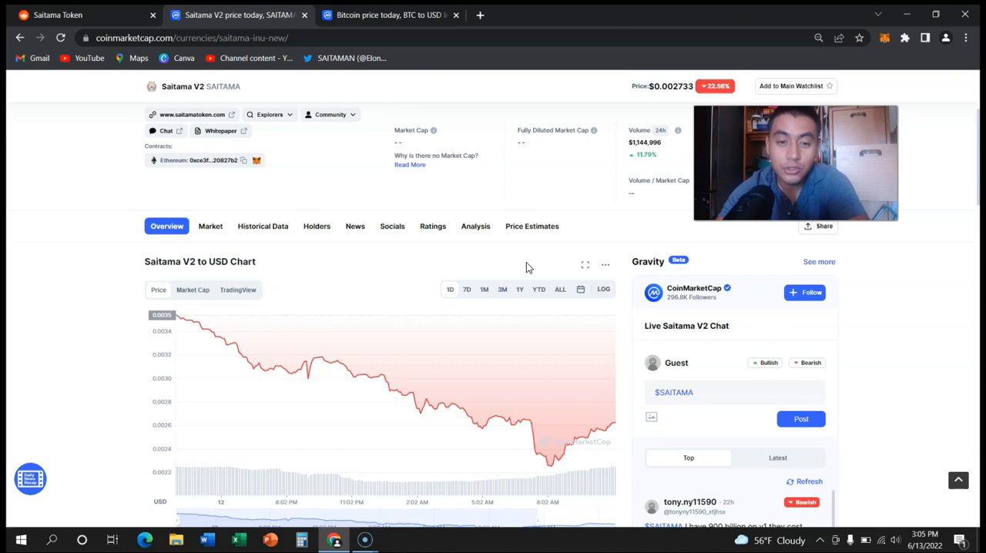
pyautogui.moveTo(679, 413)
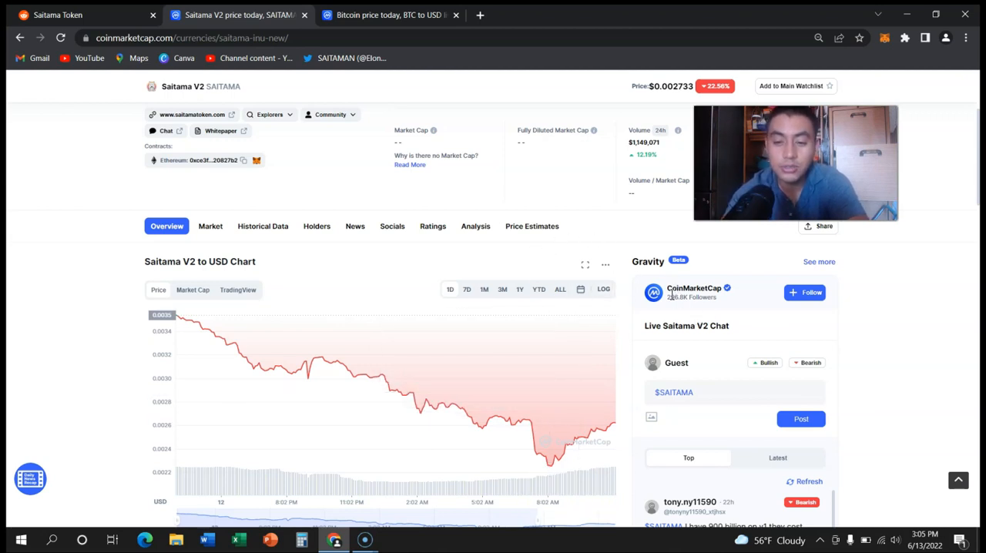
pyautogui.scroll(3)
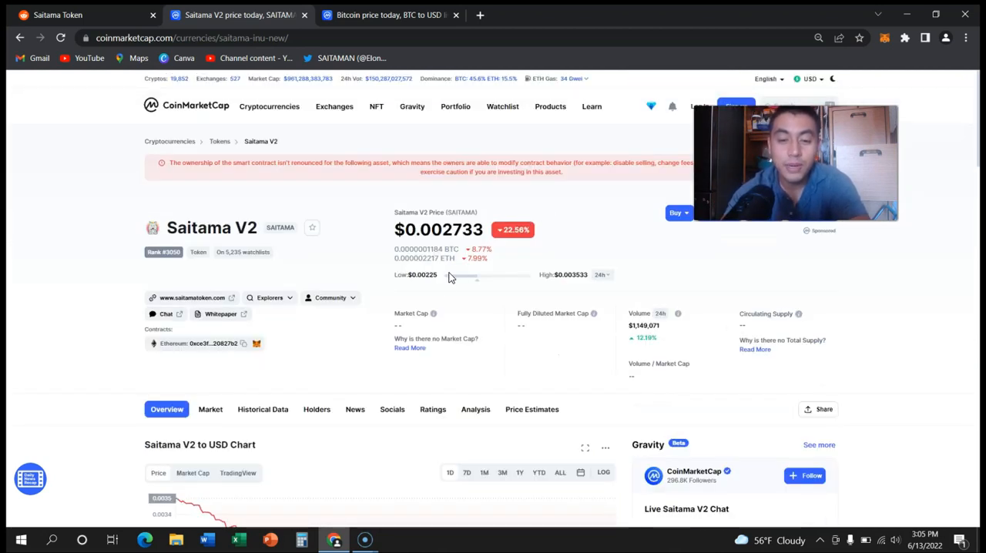
pyautogui.scroll(-3)
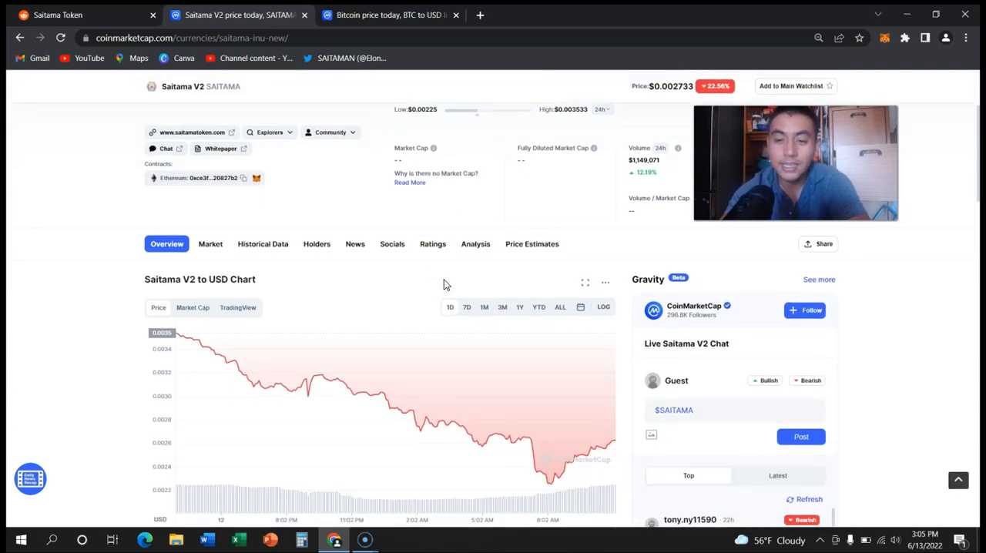
pyautogui.moveTo(537, 206)
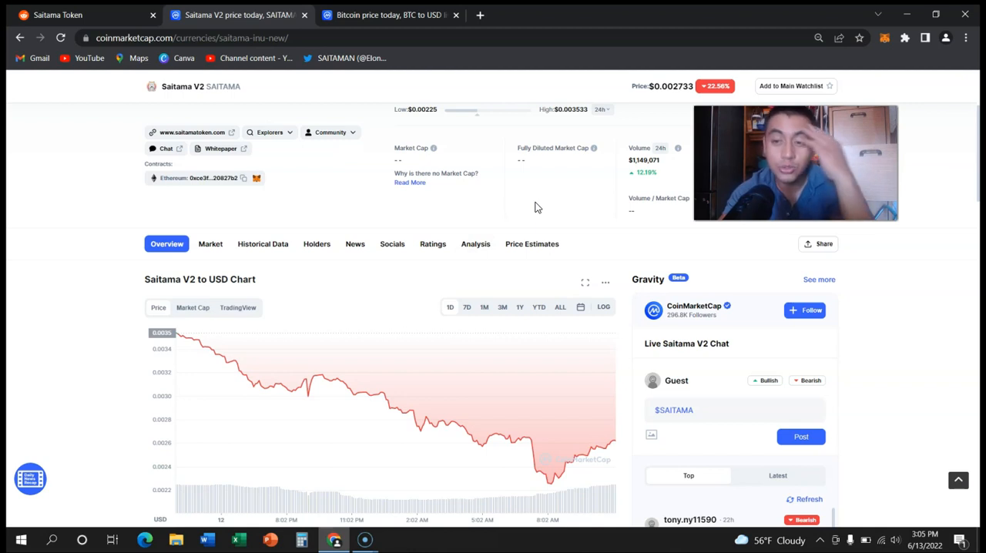
pyautogui.moveTo(557, 206)
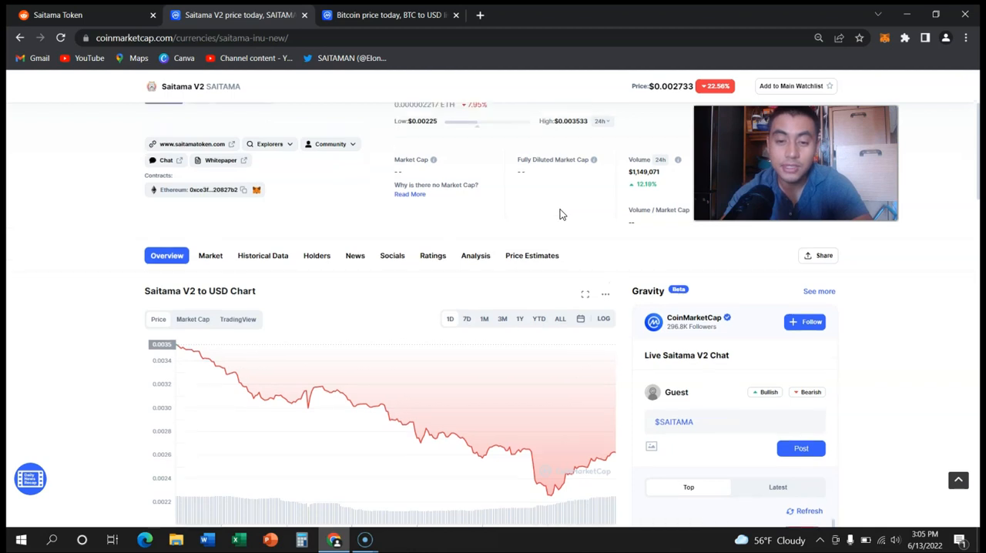
pyautogui.scroll(3)
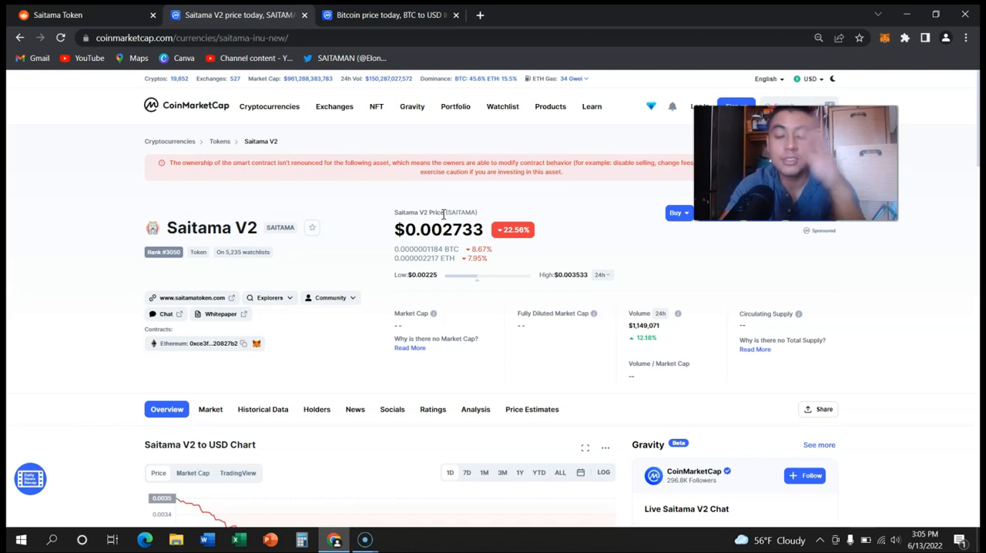
pyautogui.scroll(-3)
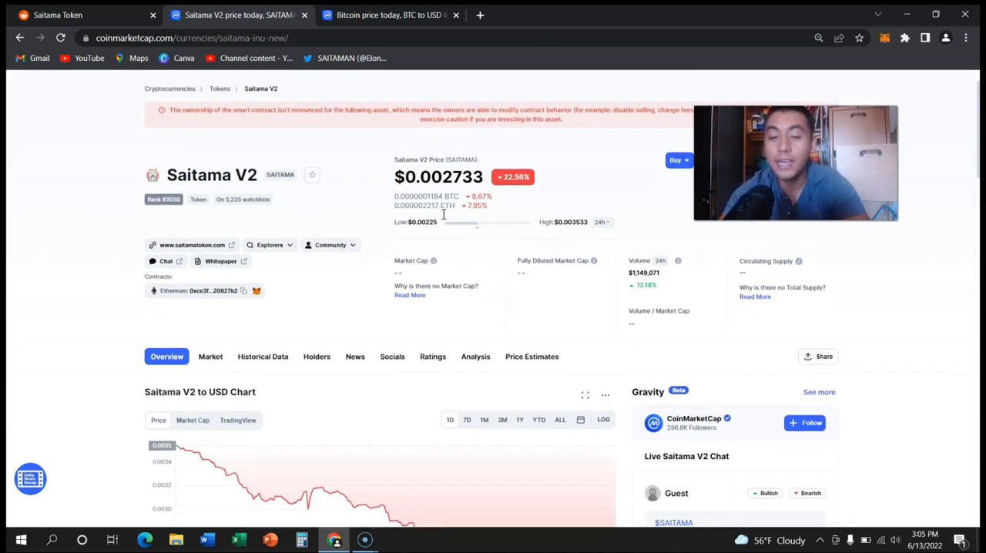
pyautogui.scroll(3)
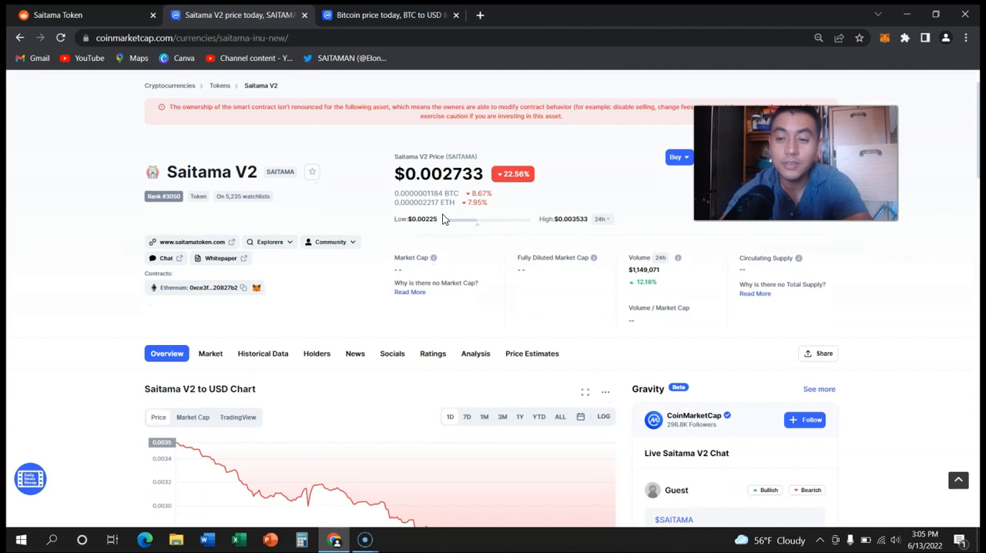
pyautogui.scroll(-3)
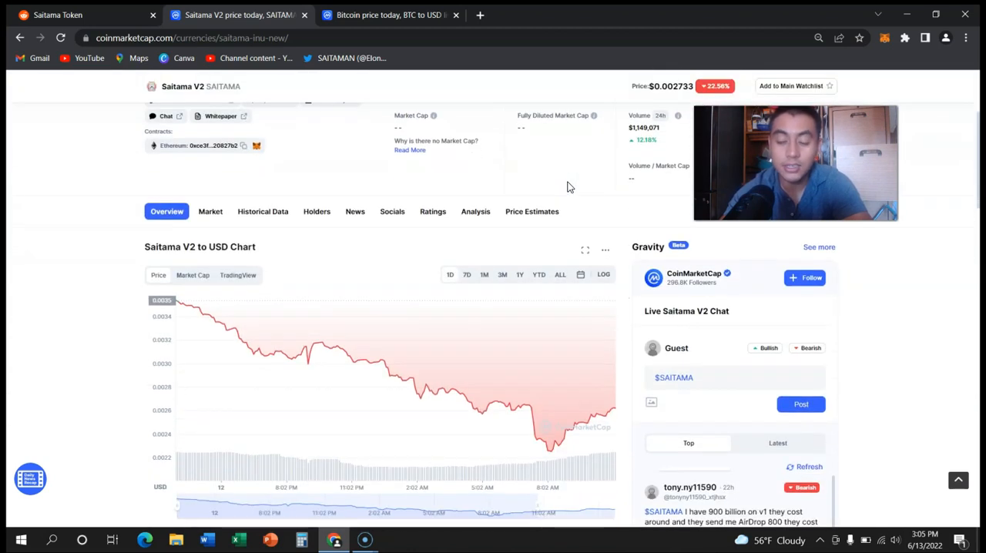
pyautogui.scroll(3)
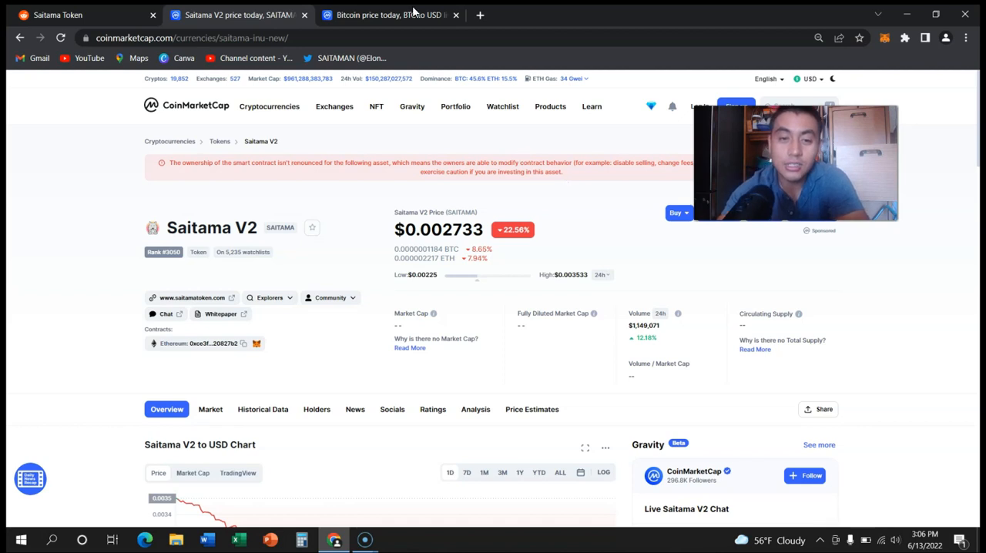
# Revisit the Bitcoin ALL-time chart to read prices, then start a new browser tab.
pyautogui.click(388, 16)
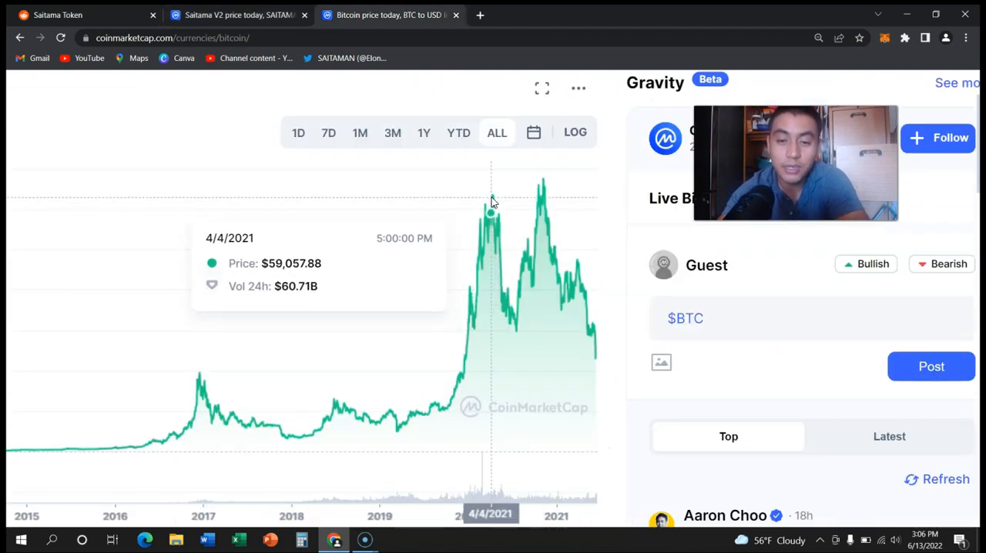
pyautogui.moveTo(493, 198)
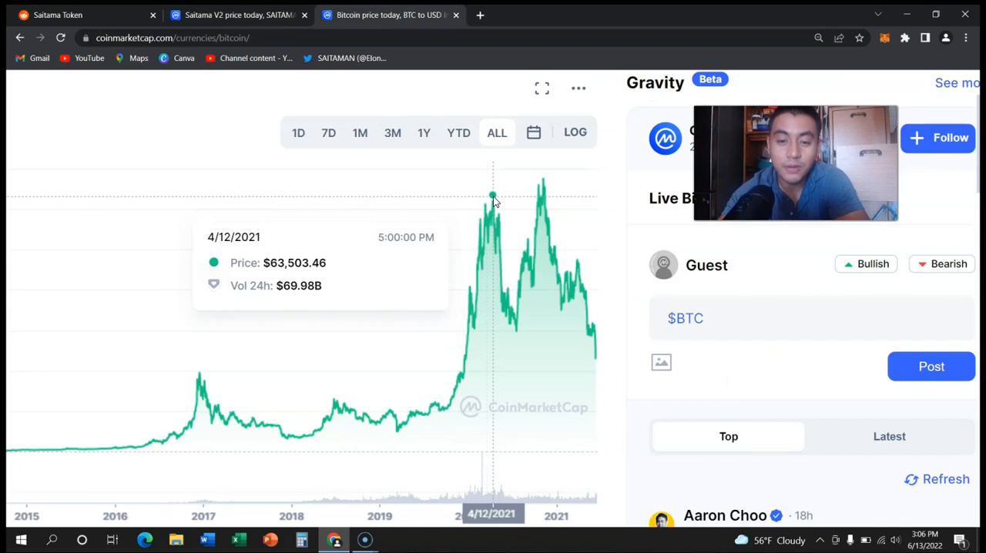
pyautogui.moveTo(493, 199)
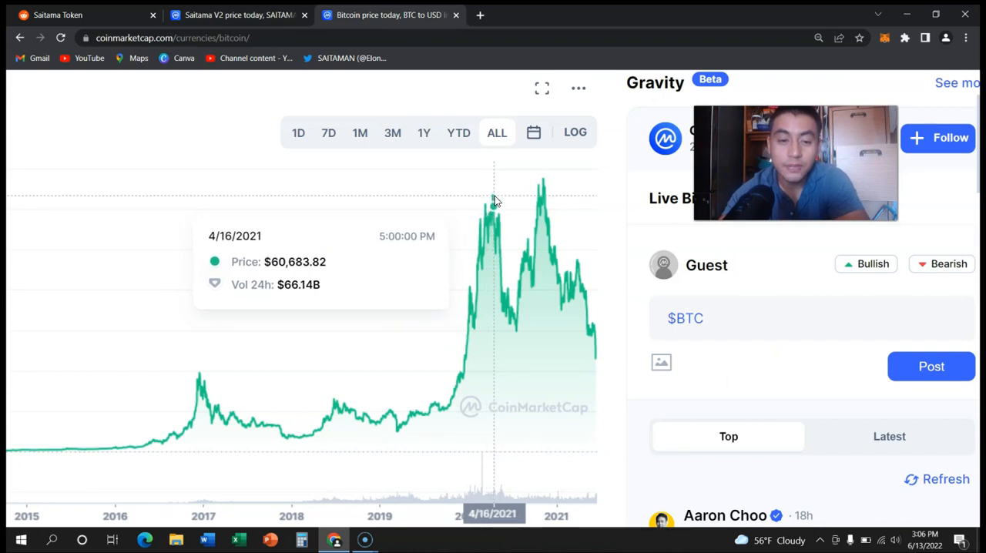
pyautogui.moveTo(491, 216)
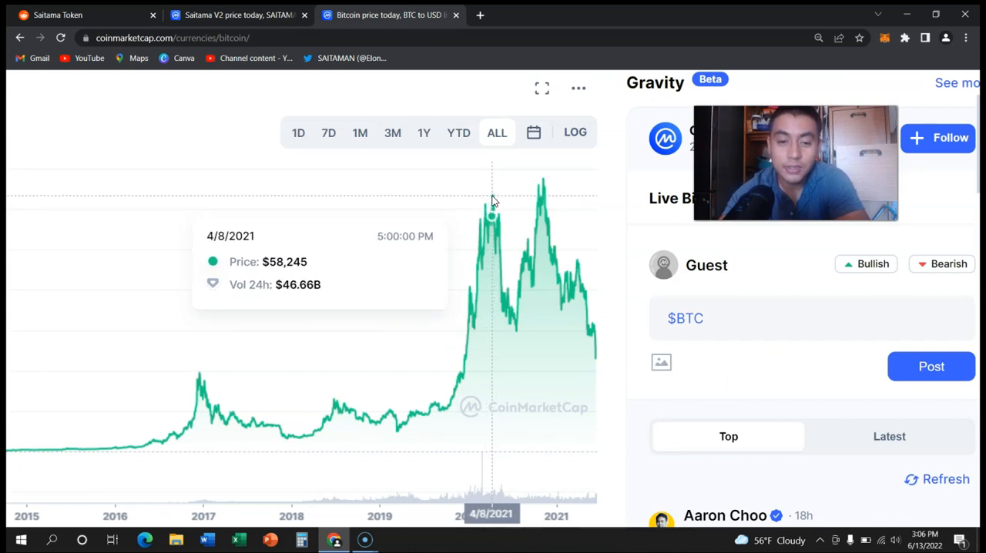
pyautogui.moveTo(542, 188)
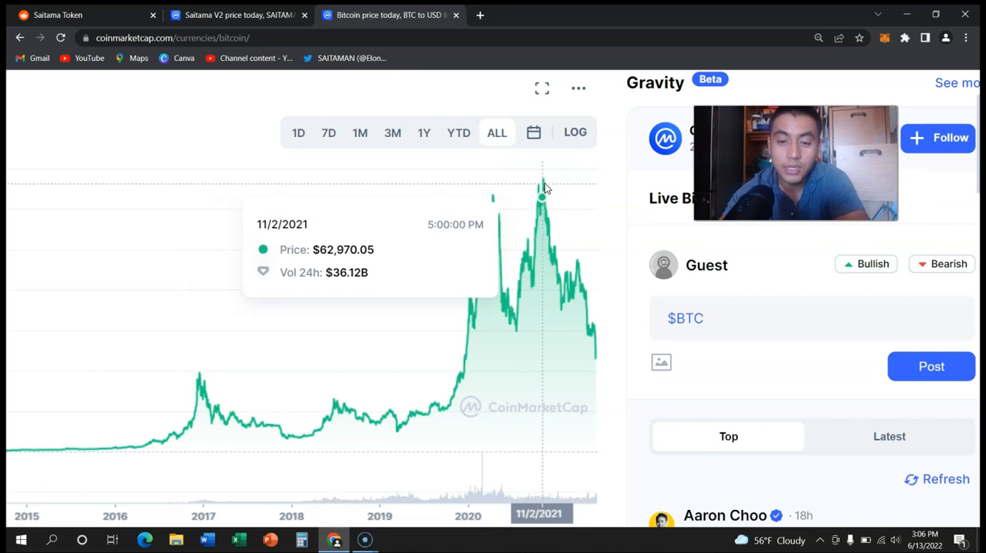
pyautogui.moveTo(545, 185)
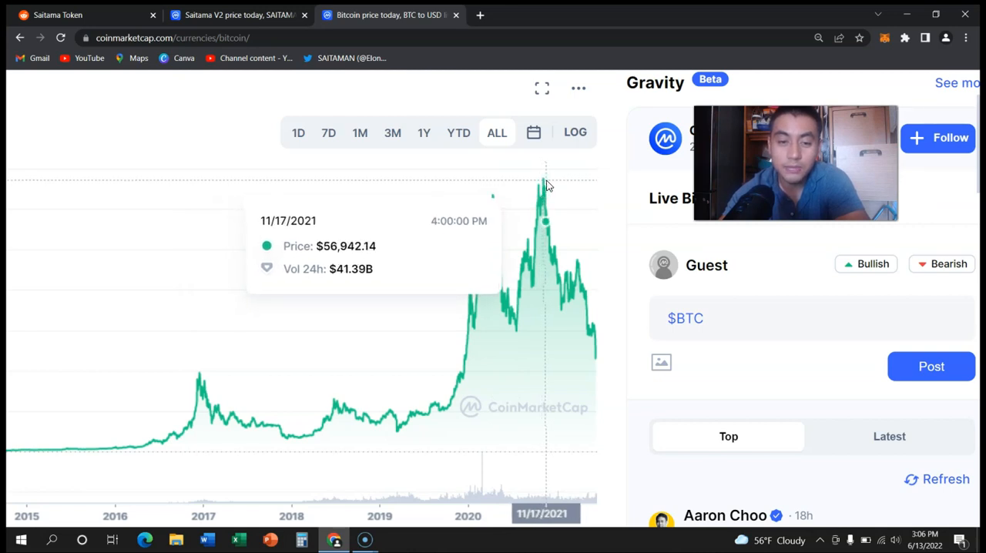
pyautogui.moveTo(515, 275)
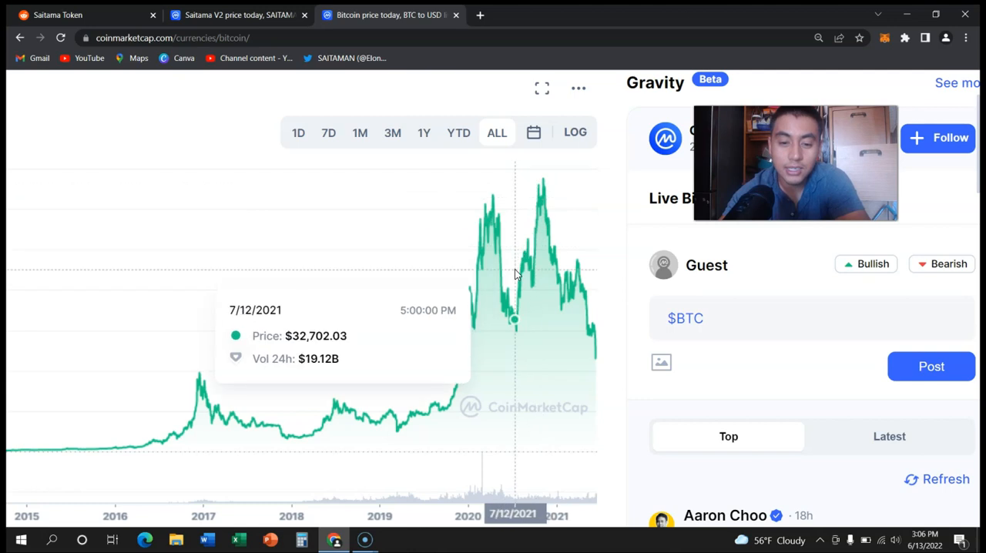
pyautogui.moveTo(430, 408)
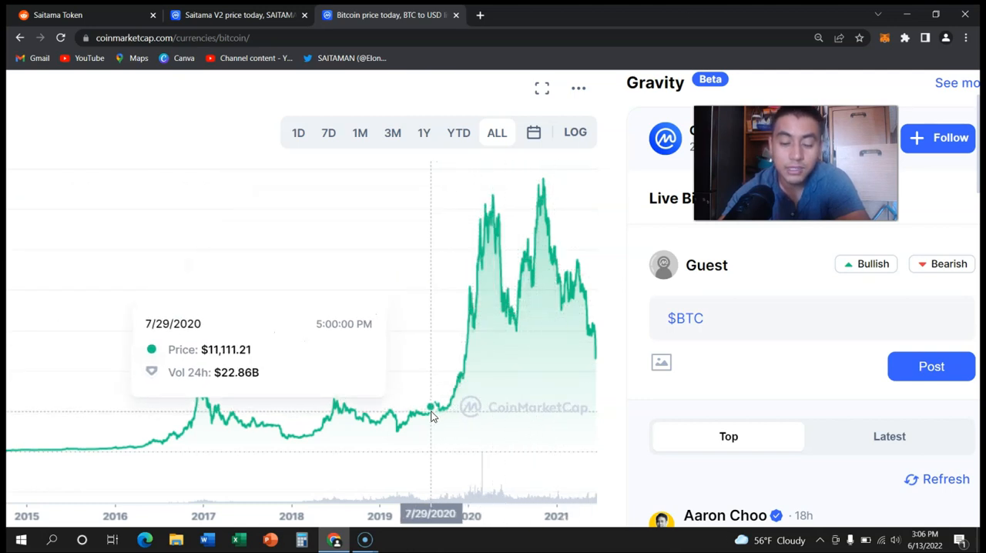
pyautogui.moveTo(447, 408)
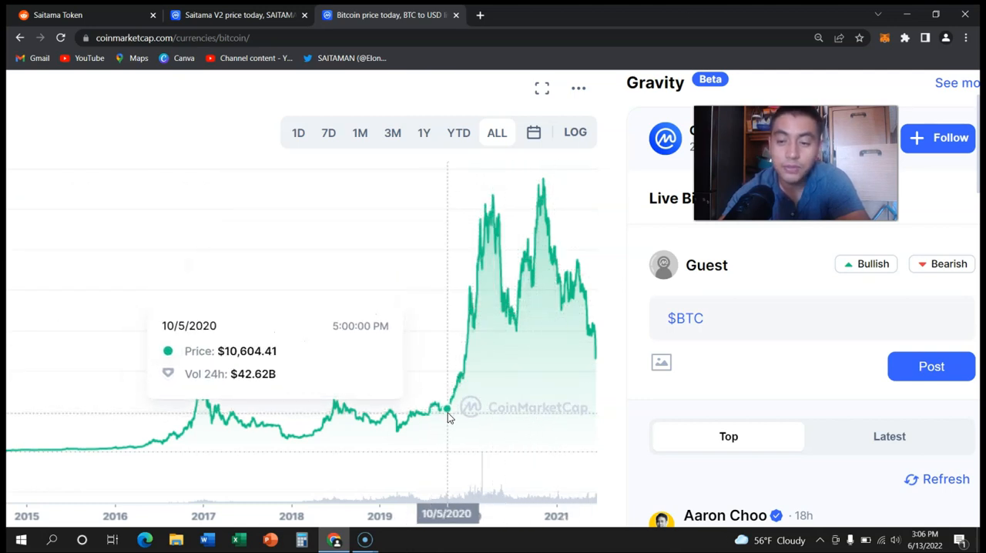
pyautogui.moveTo(593, 362)
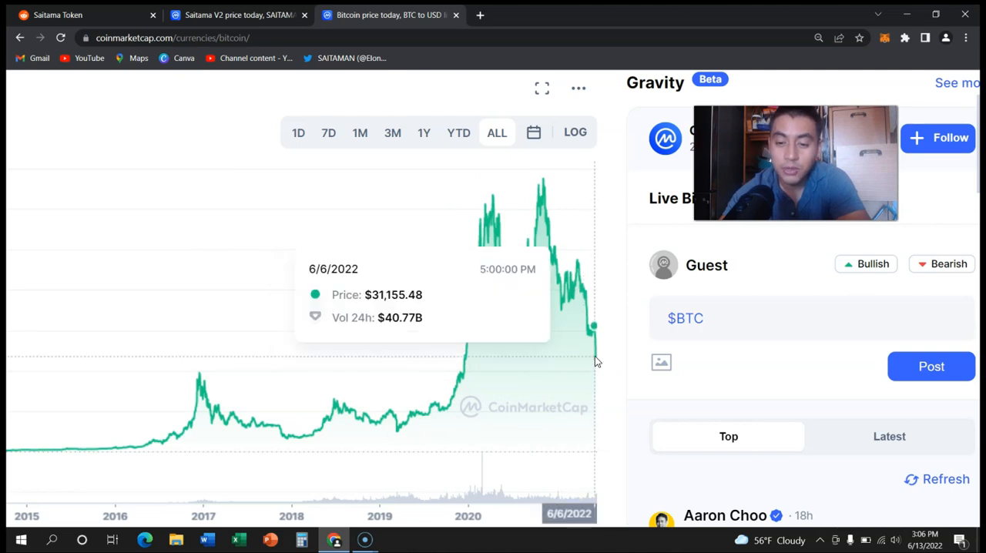
pyautogui.moveTo(608, 331)
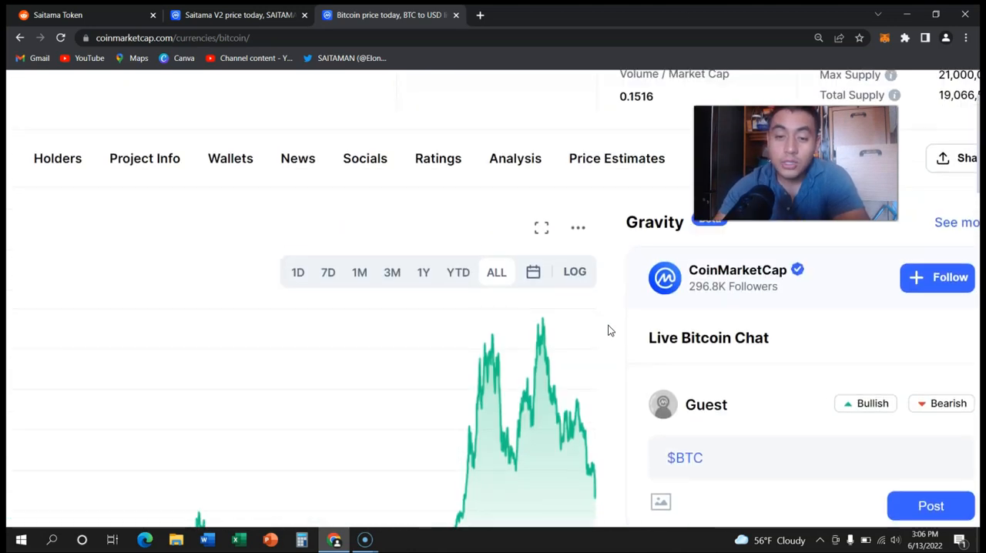
pyautogui.scroll(-3)
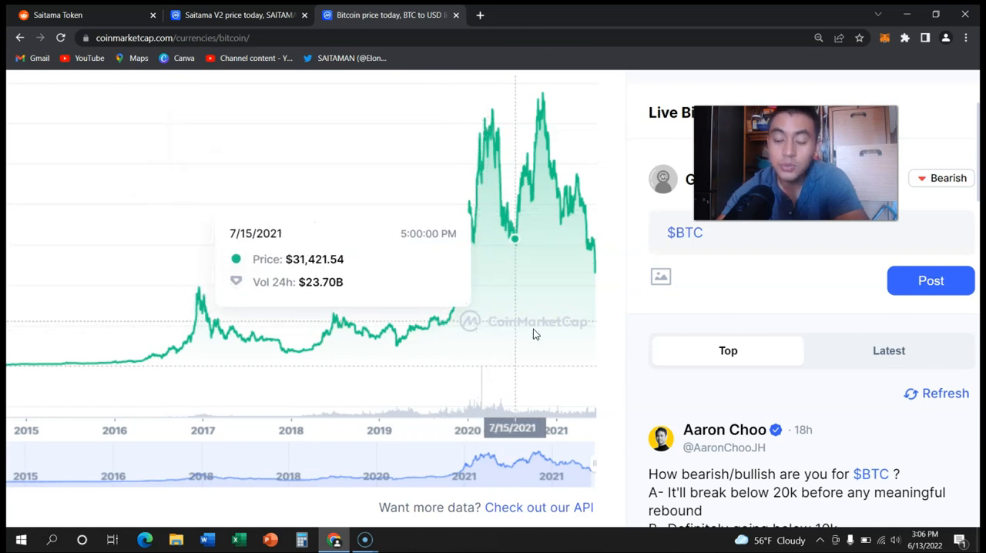
pyautogui.moveTo(500, 297)
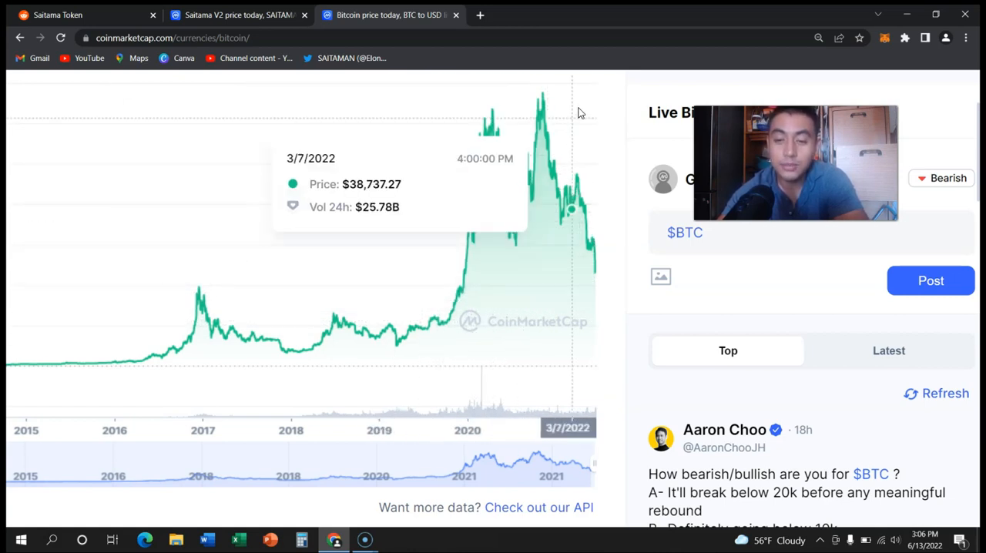
pyautogui.moveTo(561, 271)
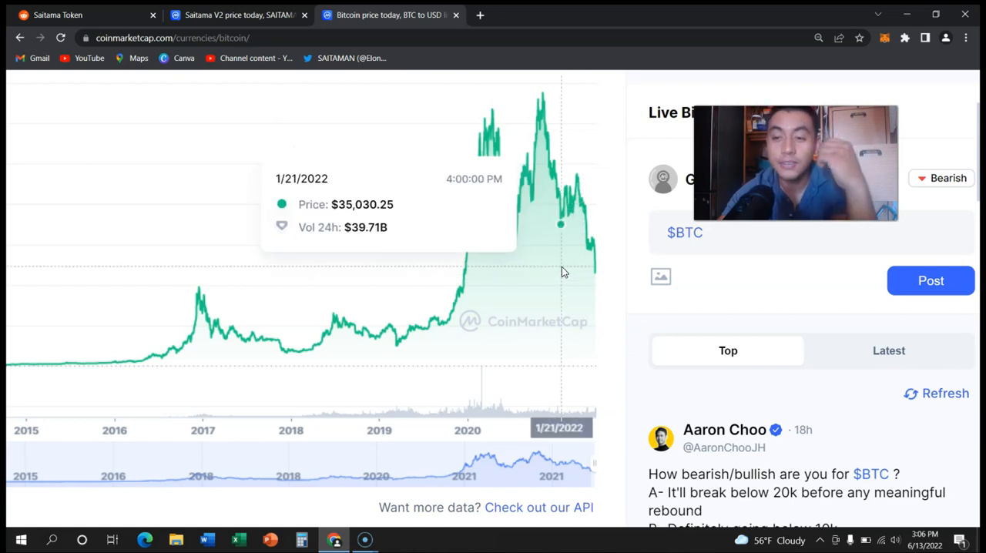
pyautogui.moveTo(40, 351)
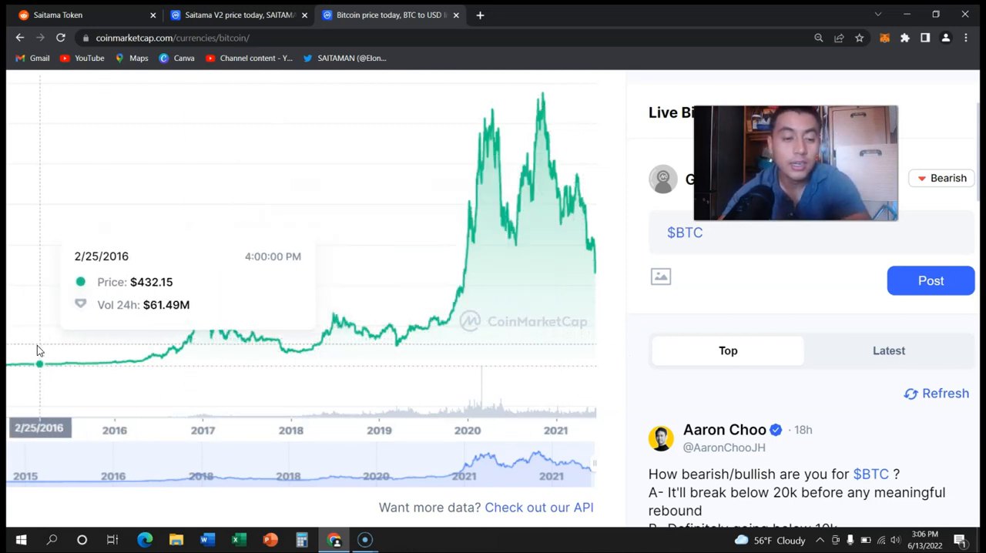
pyautogui.moveTo(487, 318)
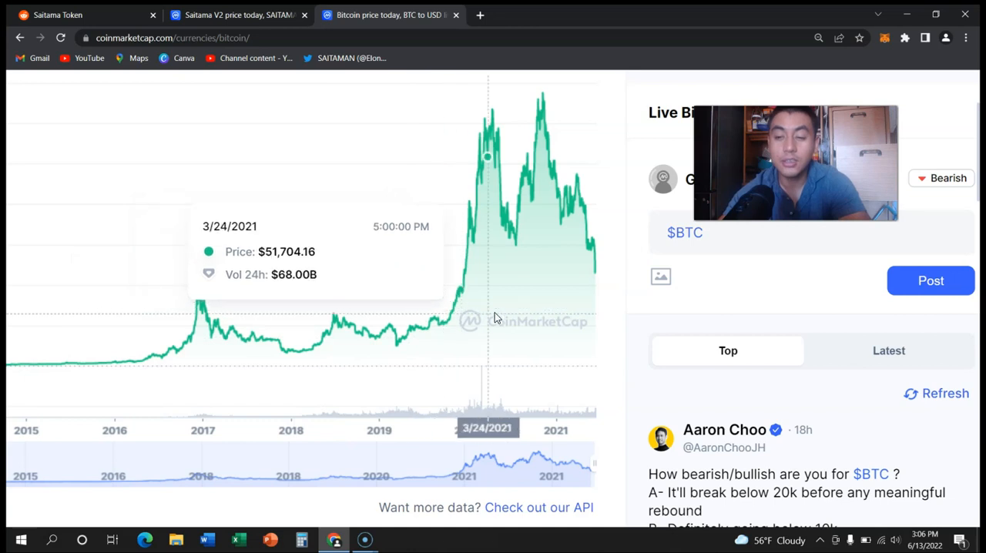
pyautogui.moveTo(514, 354)
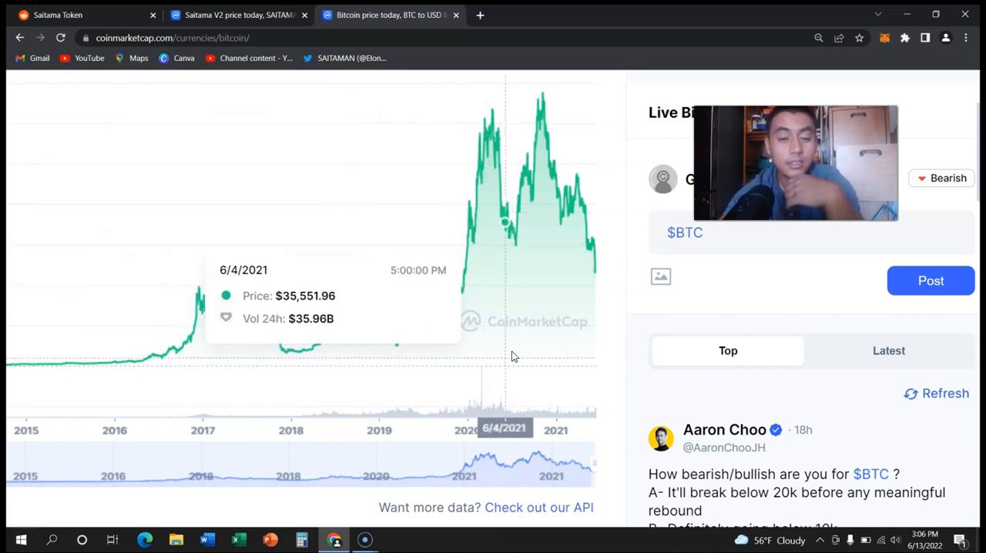
pyautogui.moveTo(206, 339)
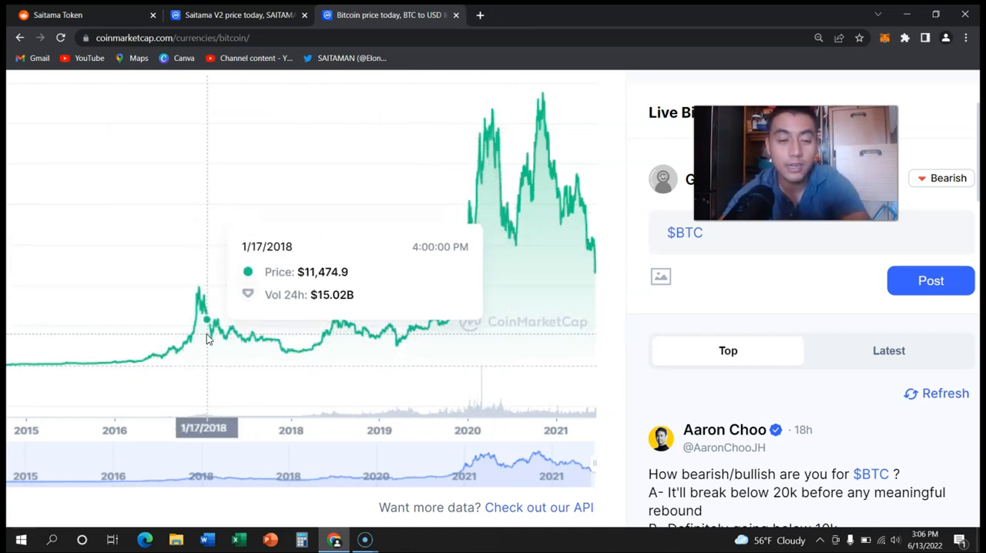
pyautogui.moveTo(514, 329)
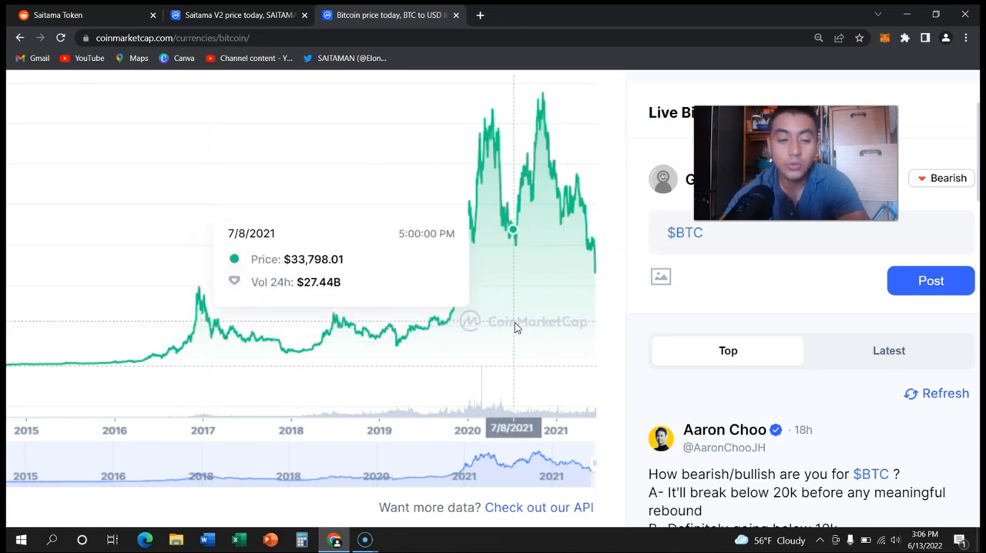
pyautogui.moveTo(552, 120)
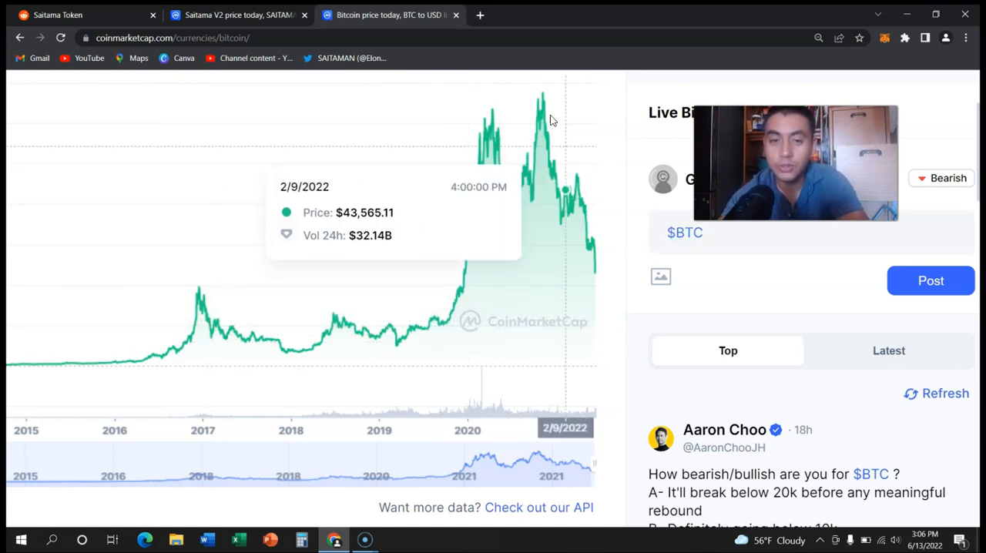
pyautogui.moveTo(508, 25)
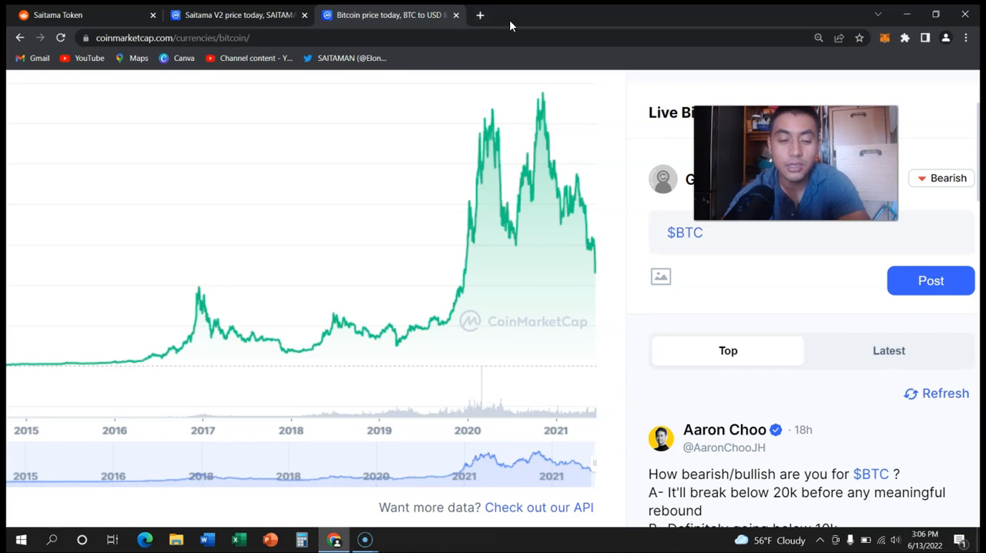
pyautogui.moveTo(582, 120)
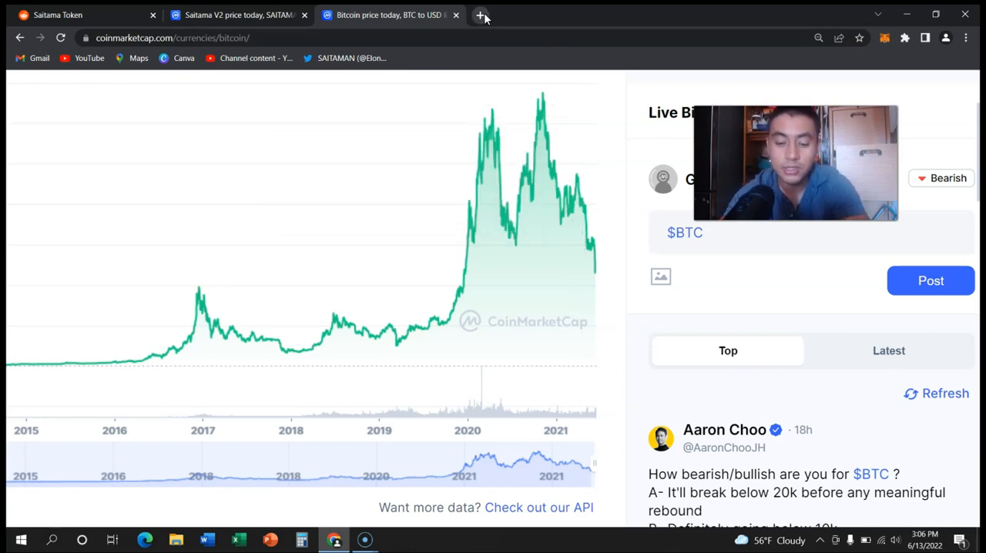
pyautogui.click(481, 16)
pyautogui.write('patreon.com/luistheleader')
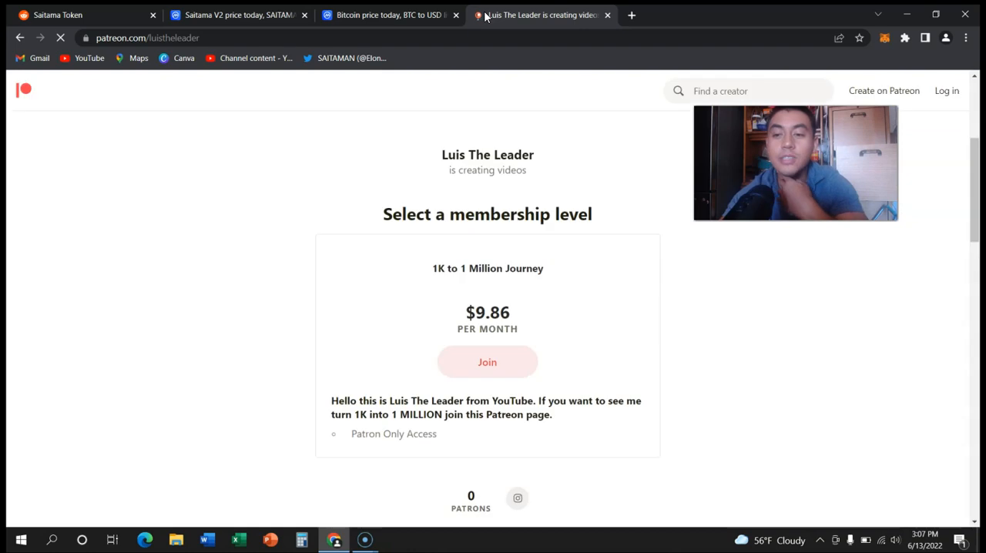
# Scroll the Luis The Leader Patreon page to the $9.86-per-month membership level.
pyautogui.scroll(3)
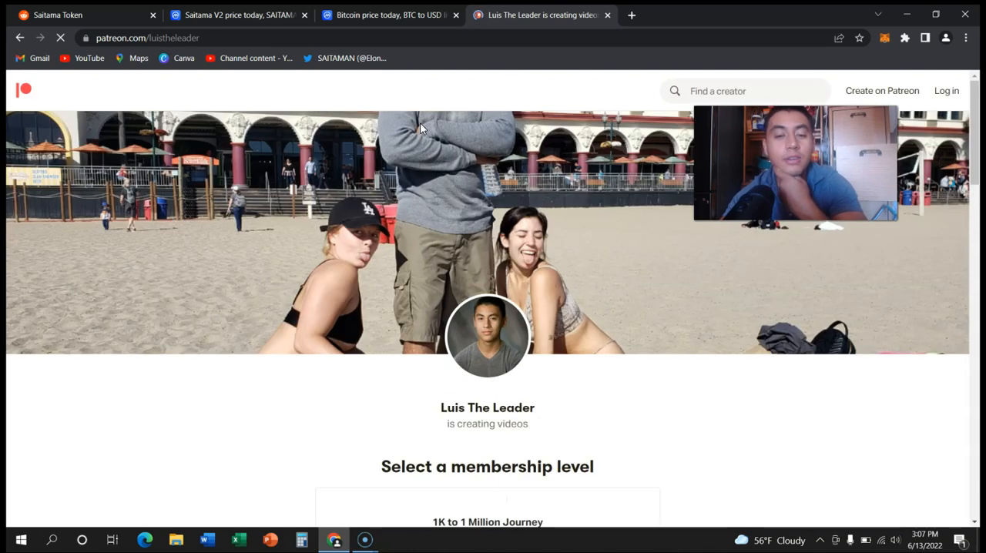